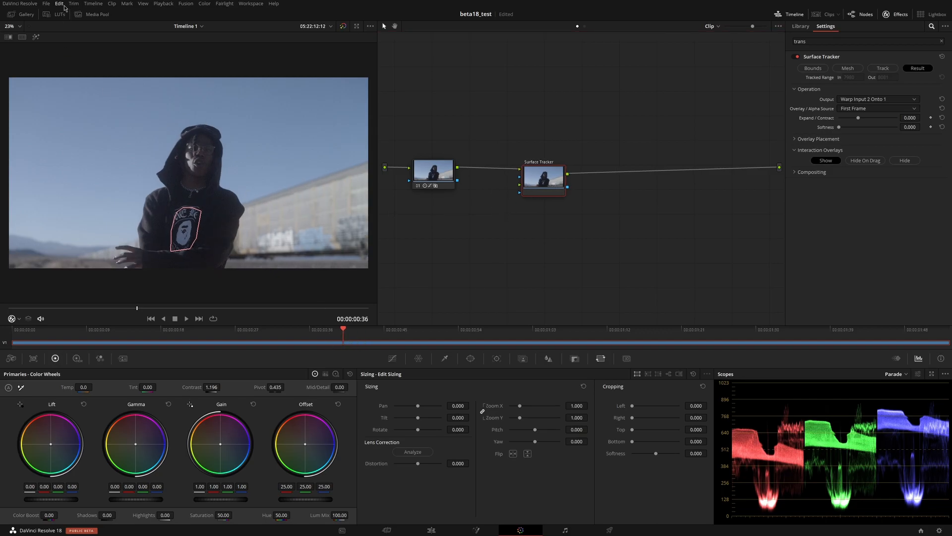
Add an External Matte node beside the Surface Tracker in the node graph.
{"action": "left_click", "coordinate": [97, 14]}
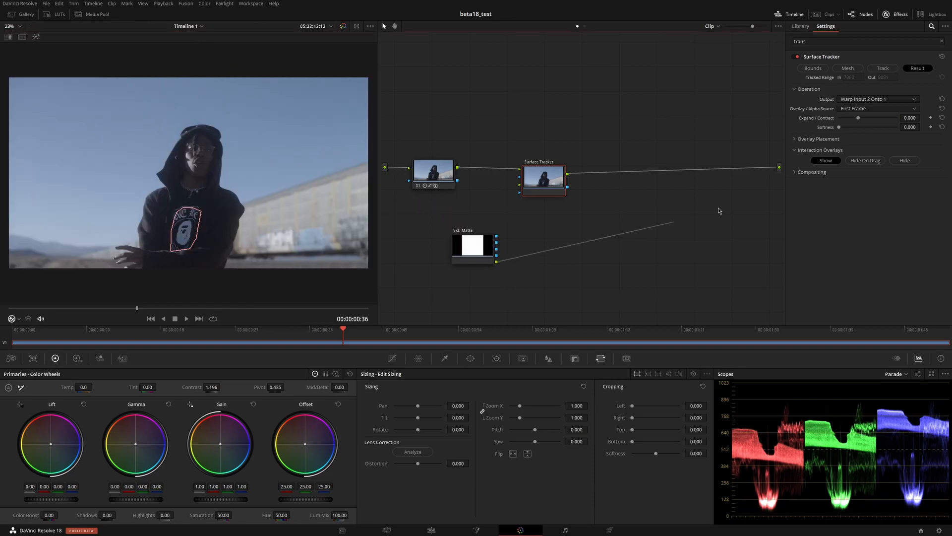
Select the Ext. Matte node to display its green-yellow-red gradient in the viewer.
{"action": "left_click", "coordinate": [800, 26]}
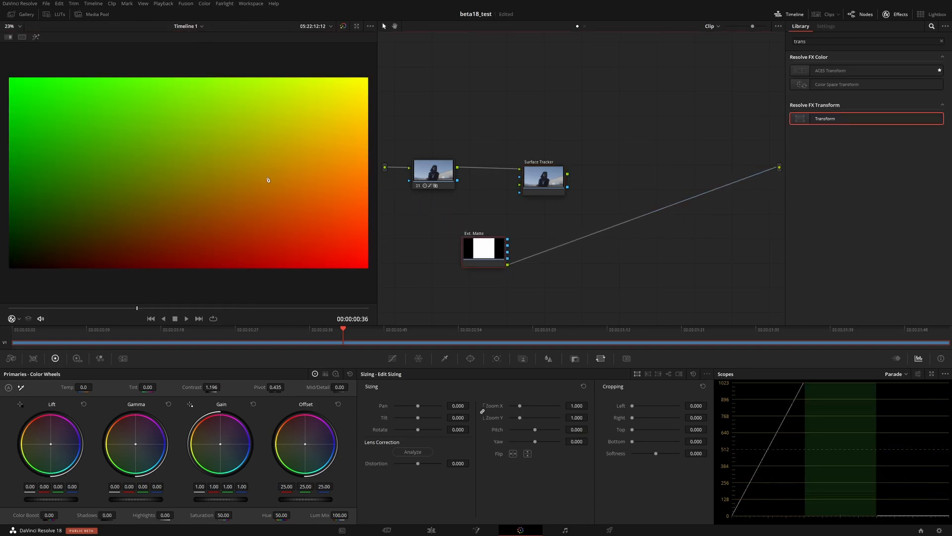
{"action": "mouse_move", "coordinate": [105, 157]}
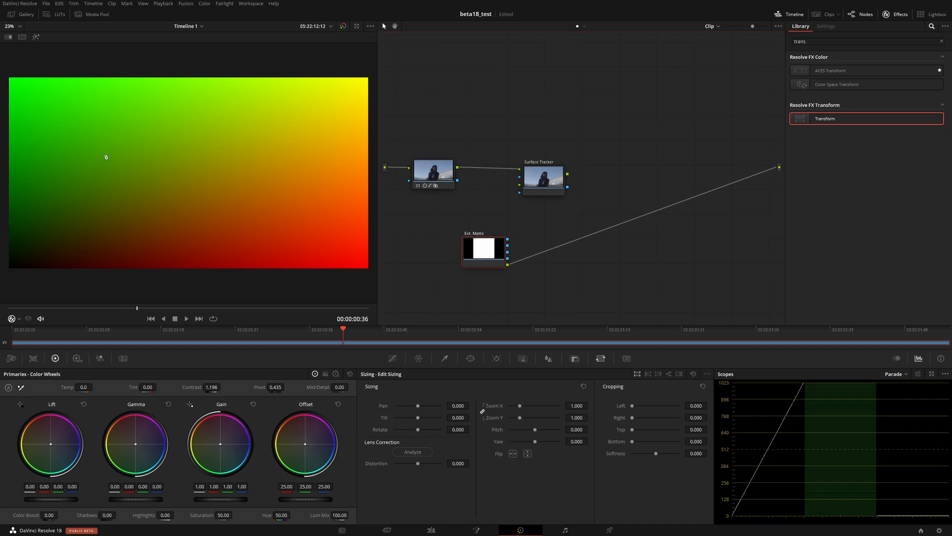
{"action": "mouse_move", "coordinate": [66, 254]}
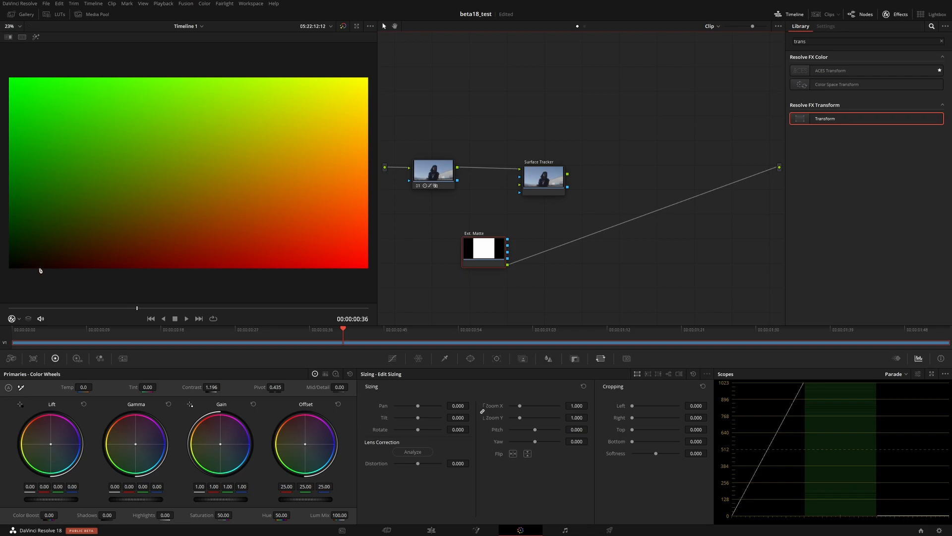
{"action": "mouse_move", "coordinate": [327, 194]}
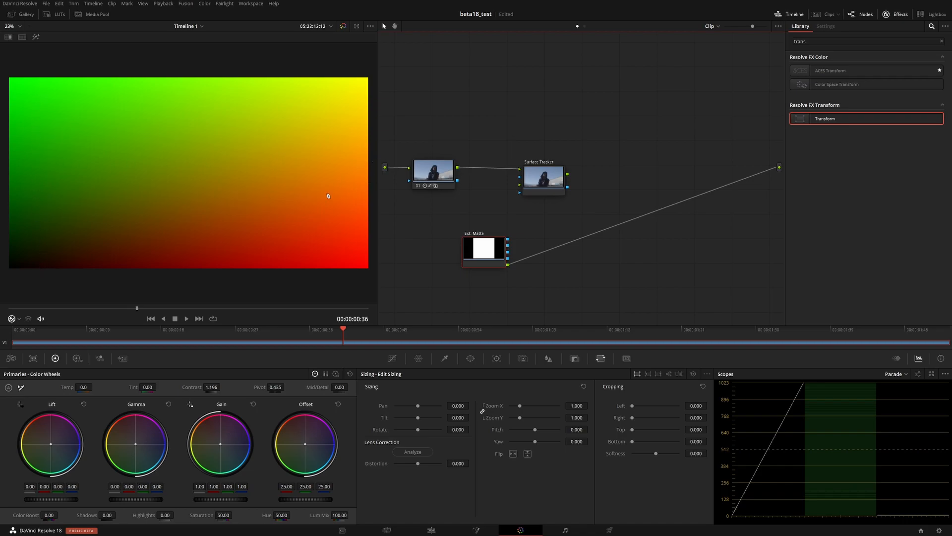
{"action": "mouse_move", "coordinate": [124, 198]}
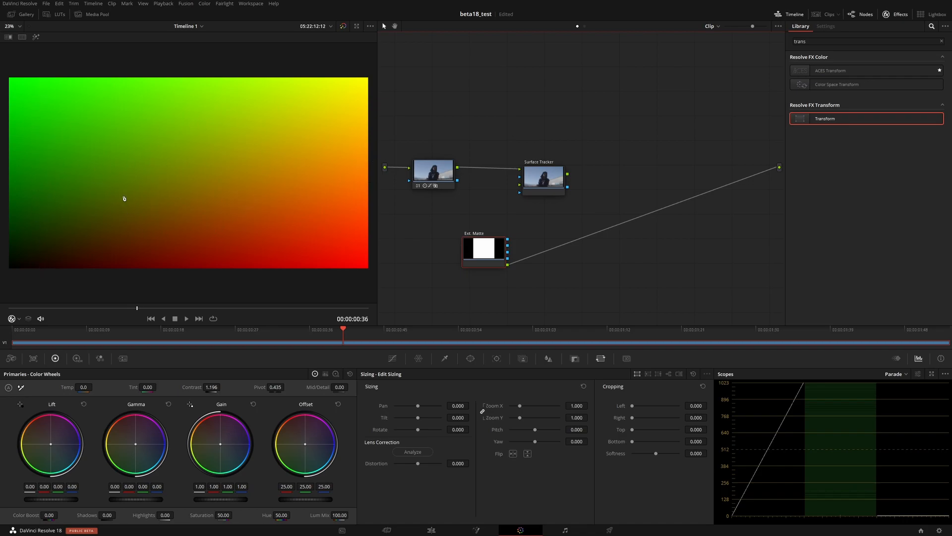
{"action": "mouse_move", "coordinate": [240, 151]}
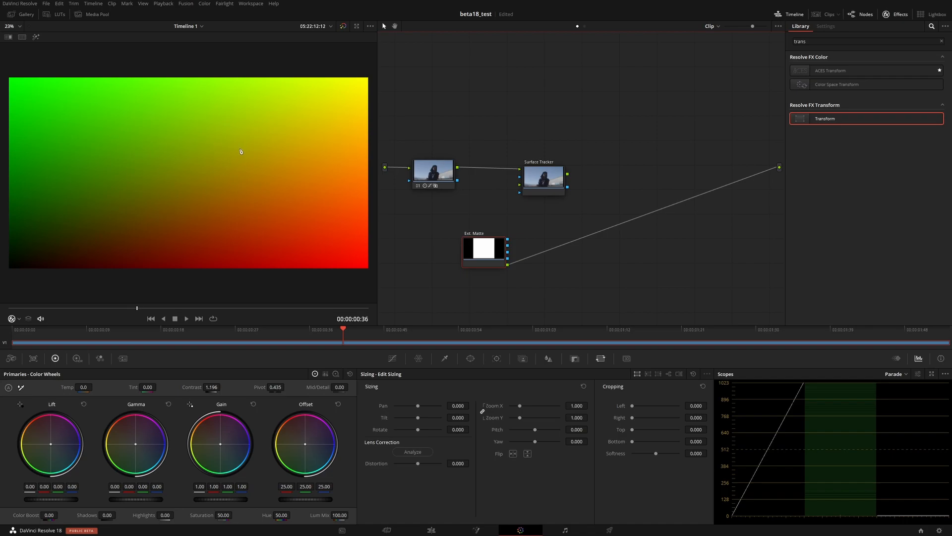
{"action": "mouse_move", "coordinate": [214, 157]}
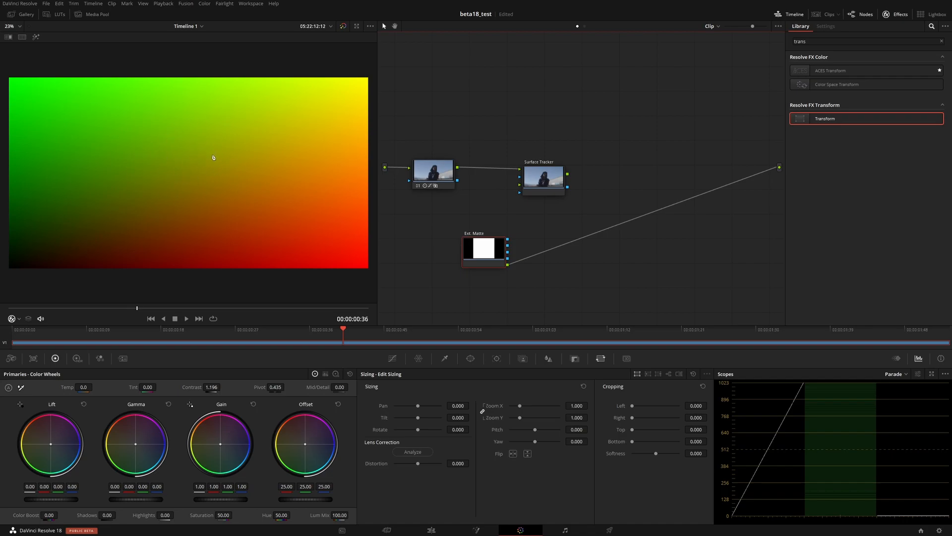
{"action": "mouse_move", "coordinate": [134, 175]}
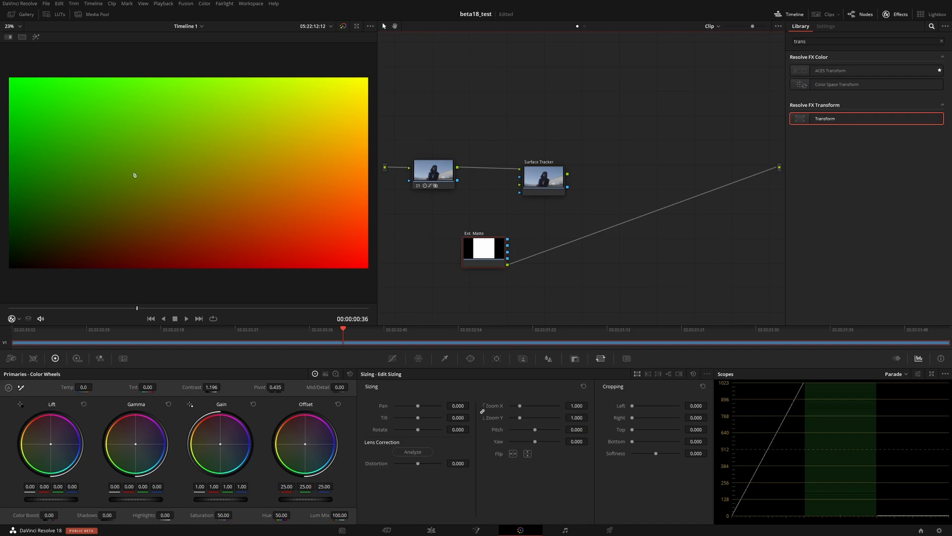
{"action": "mouse_move", "coordinate": [703, 413]}
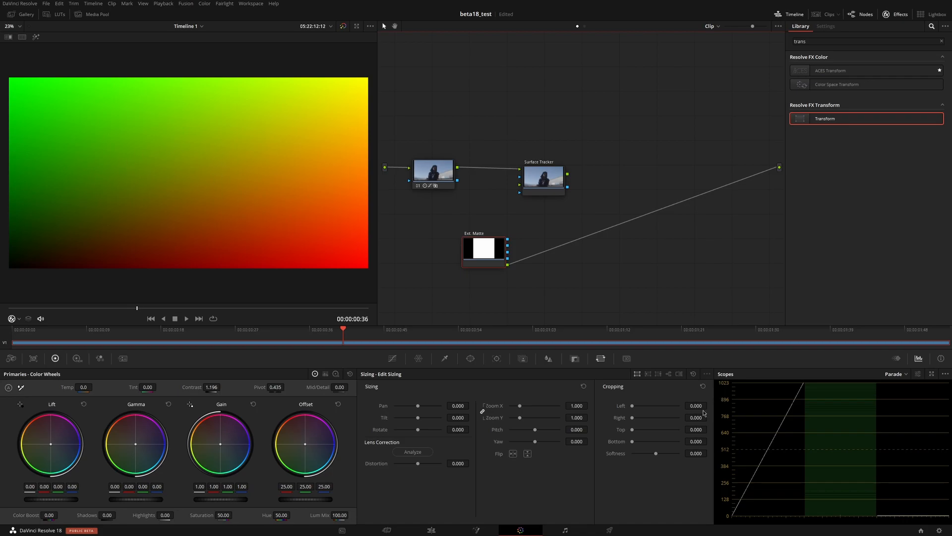
{"action": "mouse_move", "coordinate": [281, 189]}
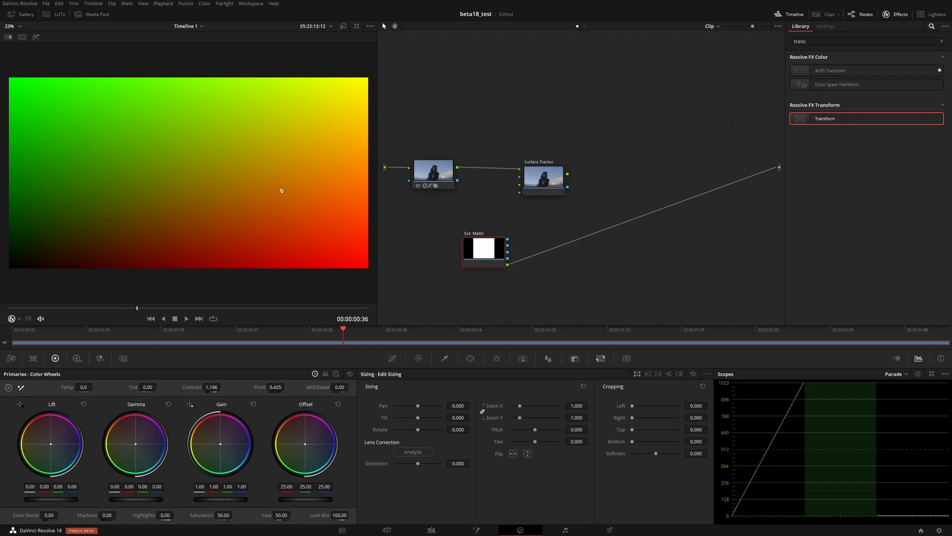
{"action": "mouse_move", "coordinate": [398, 243]}
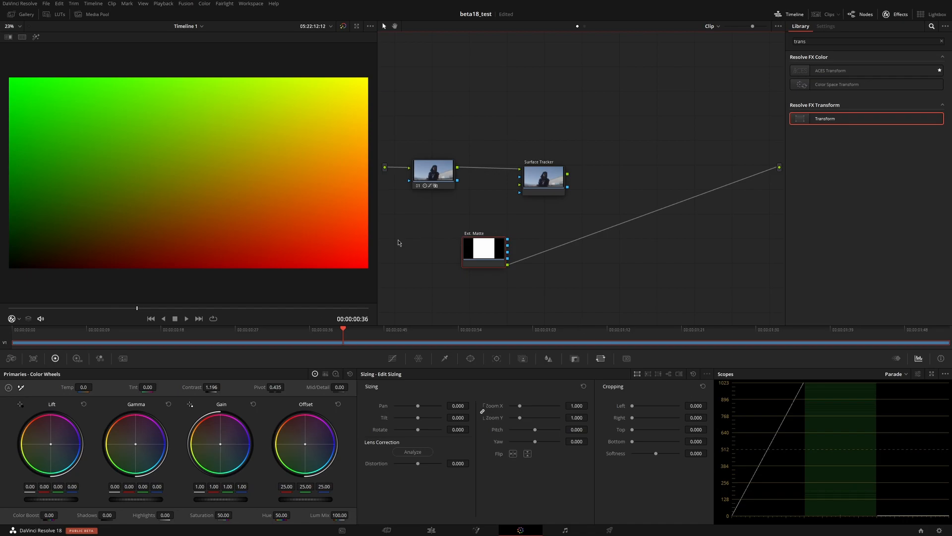
{"action": "mouse_move", "coordinate": [673, 363]}
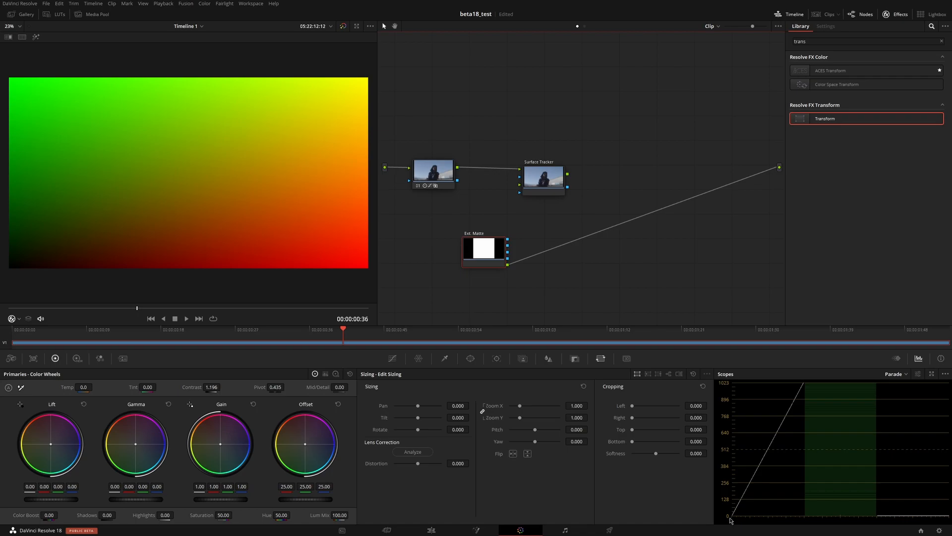
{"action": "mouse_move", "coordinate": [821, 424]}
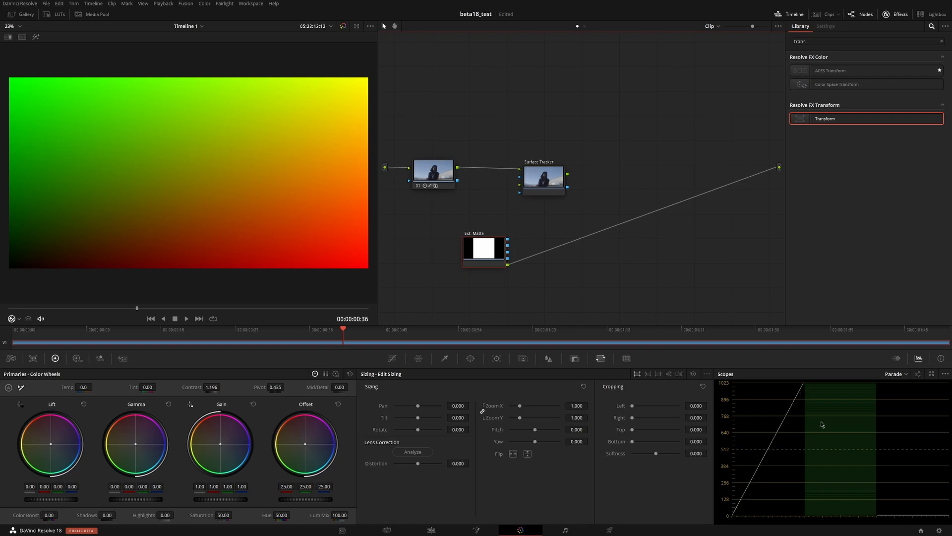
{"action": "mouse_move", "coordinate": [805, 430]}
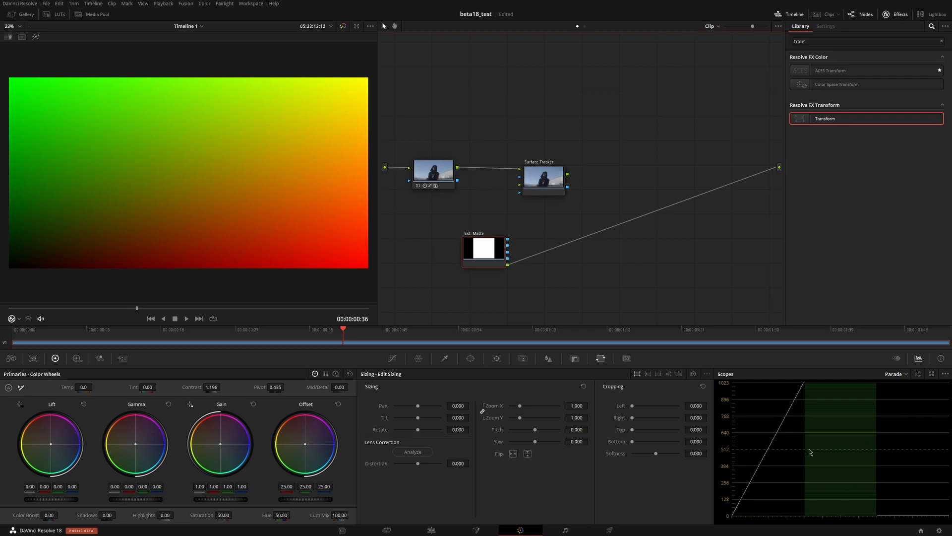
{"action": "mouse_move", "coordinate": [695, 244]}
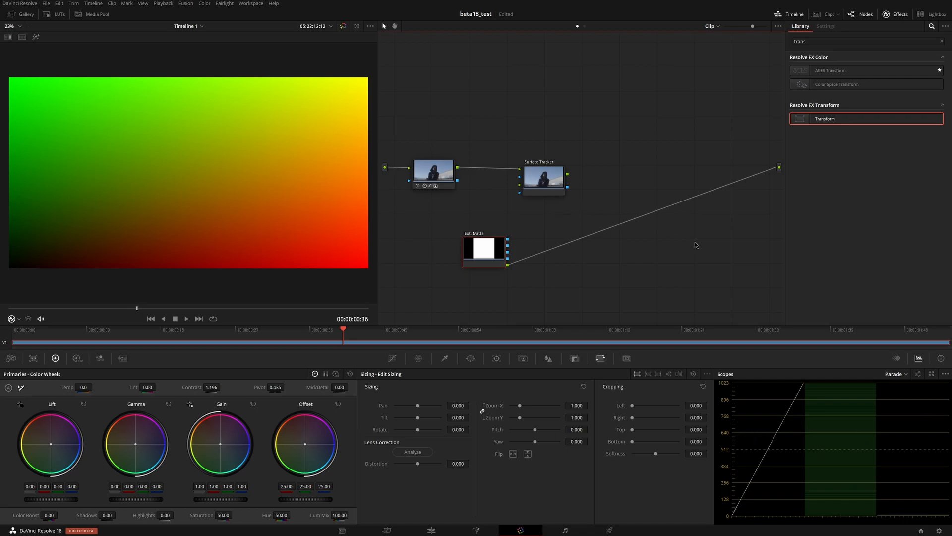
{"action": "mouse_move", "coordinate": [751, 464]}
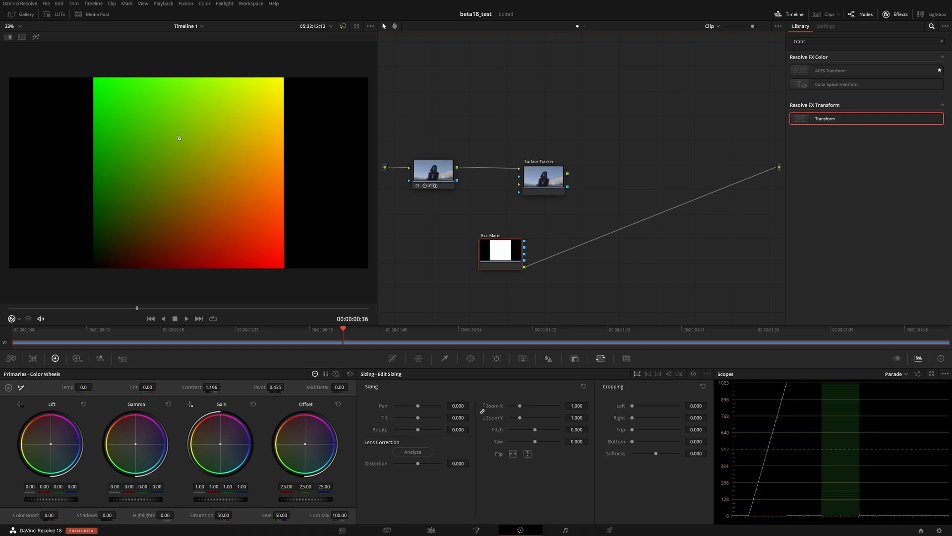
{"action": "mouse_move", "coordinate": [341, 276]}
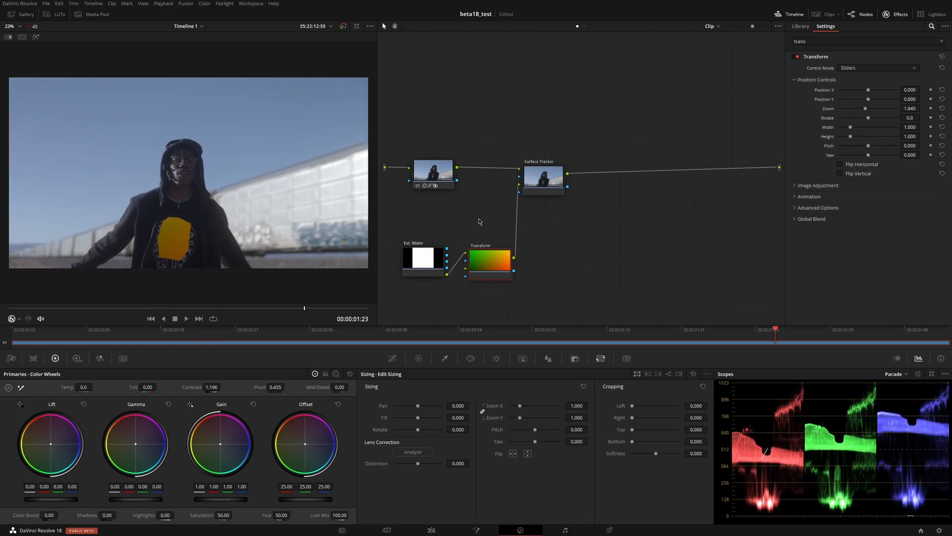
Set the Surface Tracker output to Warp Input 2 Onto Blank.
{"action": "left_click", "coordinate": [543, 176]}
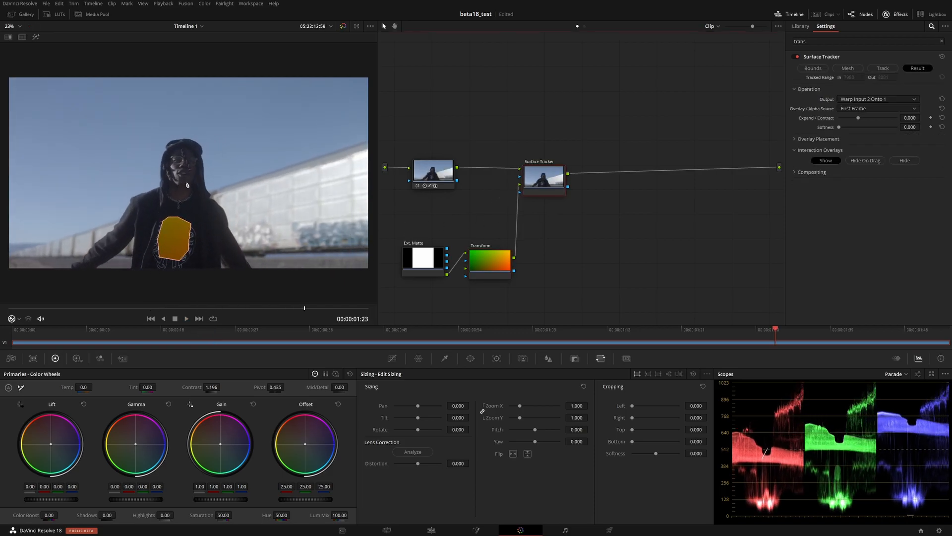
{"action": "left_click", "coordinate": [878, 99]}
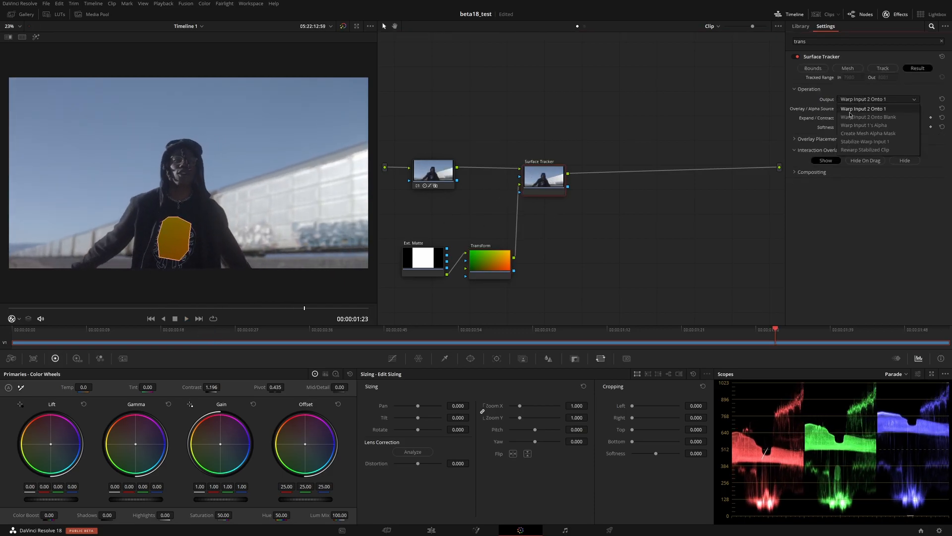
{"action": "left_click", "coordinate": [869, 116]}
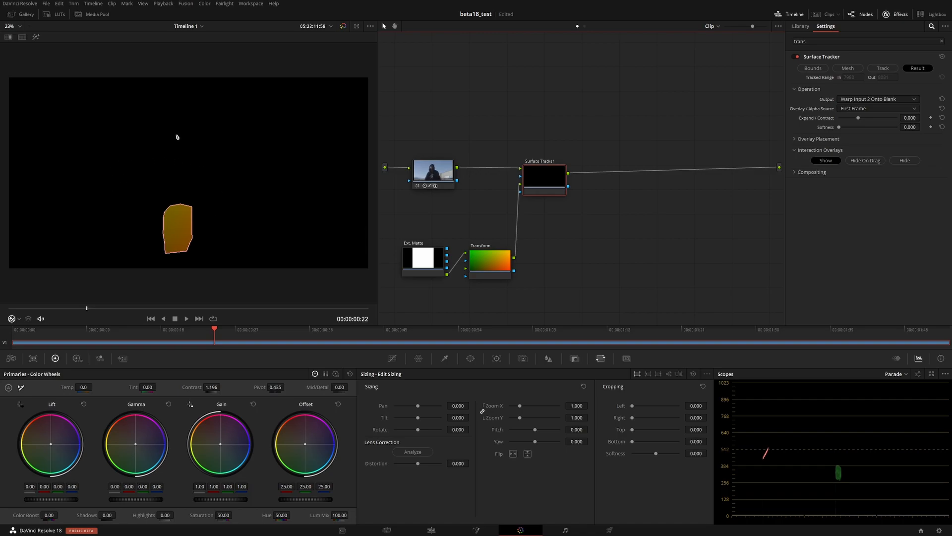
{"action": "mouse_move", "coordinate": [179, 161]}
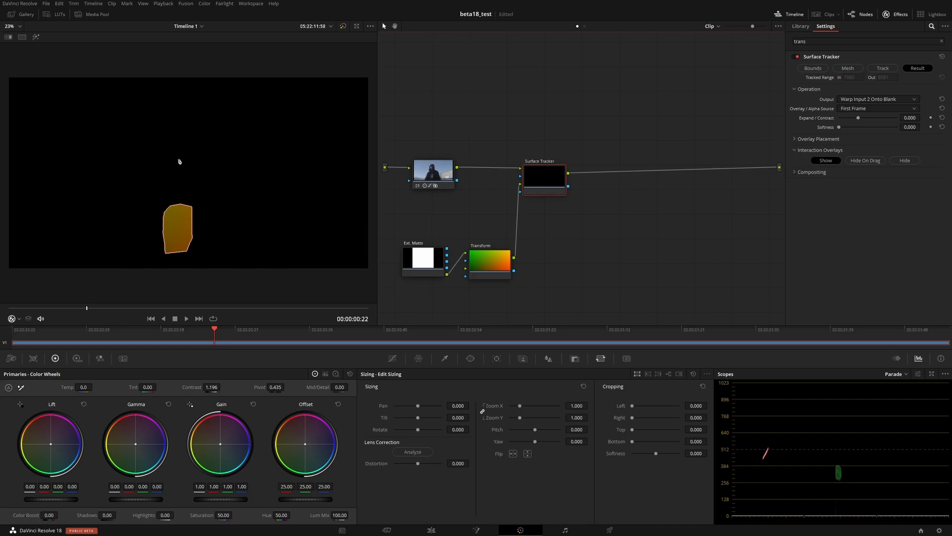
Add an alpha output to the node graph for the Surface Tracker's matte.
{"action": "right_click", "coordinate": [711, 189]}
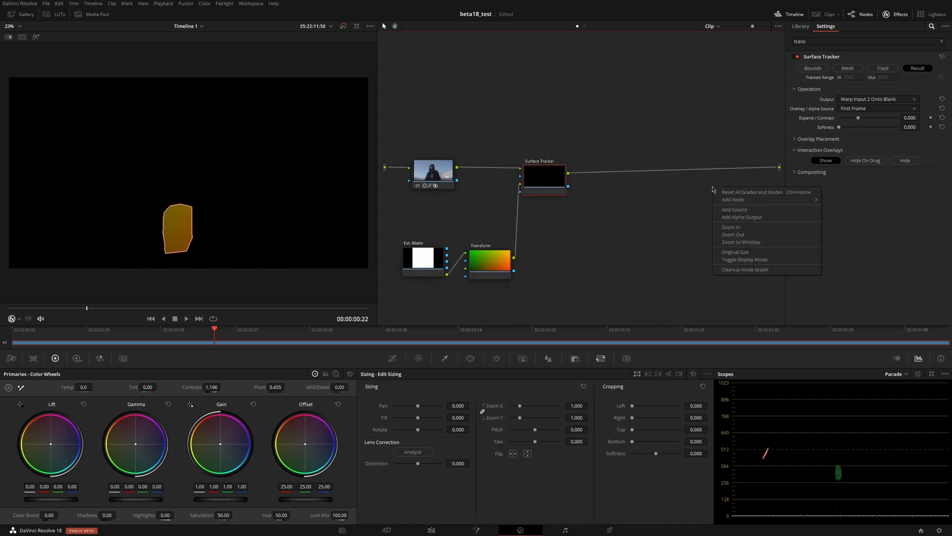
{"action": "left_click", "coordinate": [568, 189]}
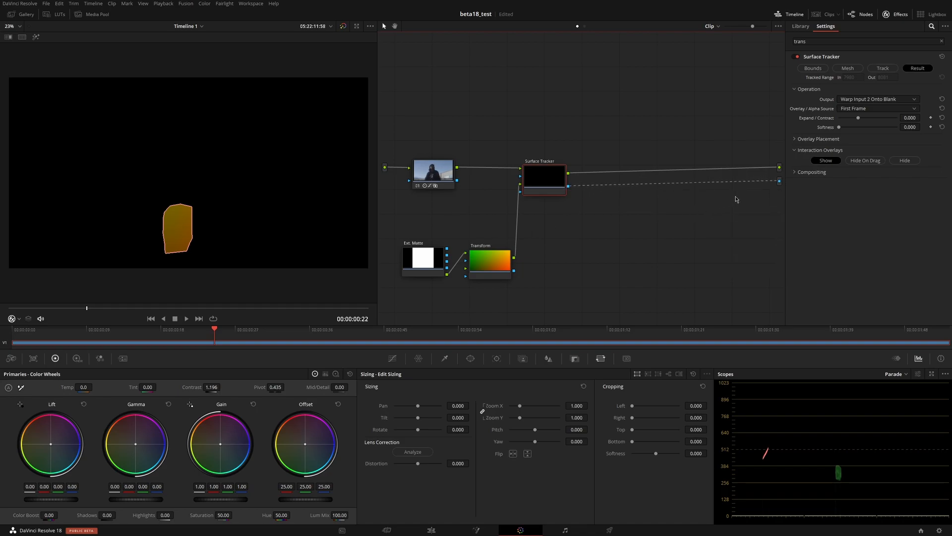
{"action": "mouse_move", "coordinate": [32, 211]}
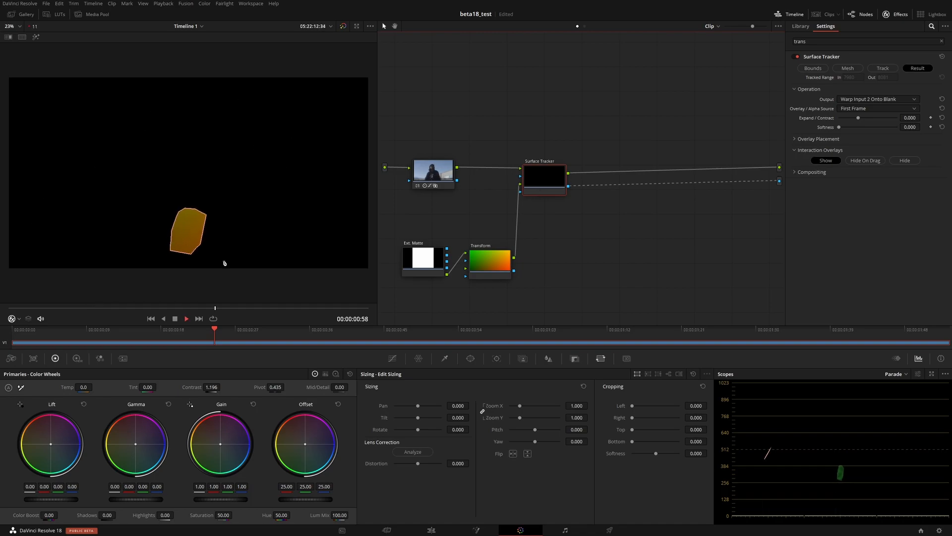
Create Fusion Clip 1 from the rendered hoodie clip on the timeline.
{"action": "left_click", "coordinate": [431, 530]}
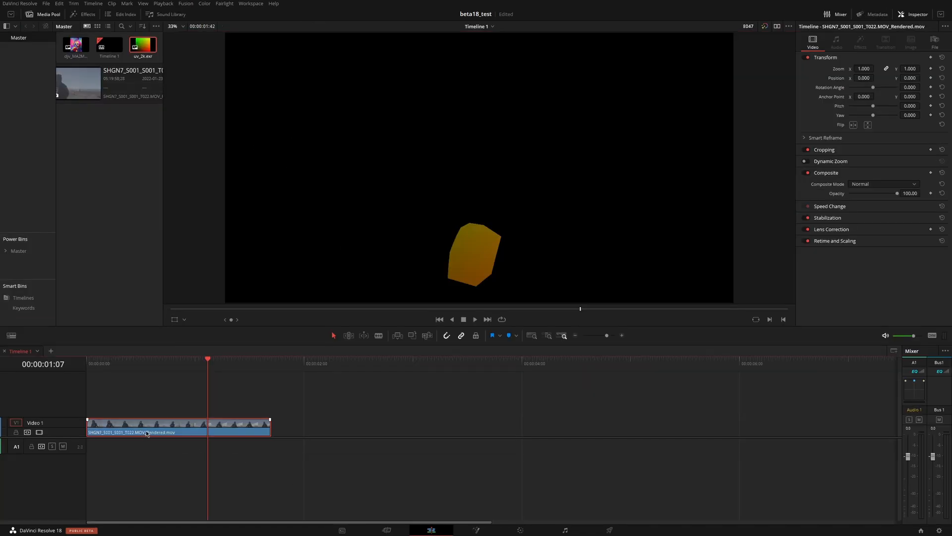
{"action": "right_click", "coordinate": [146, 432]}
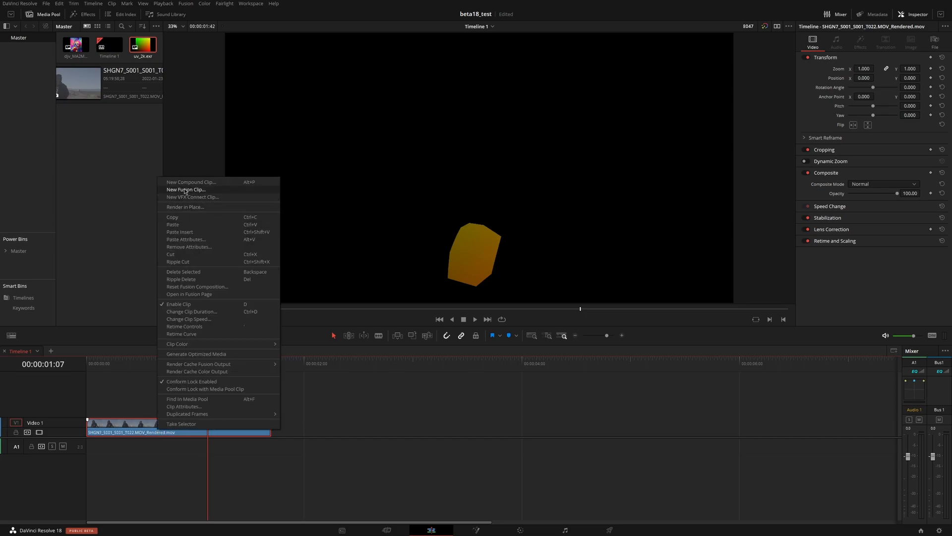
{"action": "left_click", "coordinate": [186, 189]}
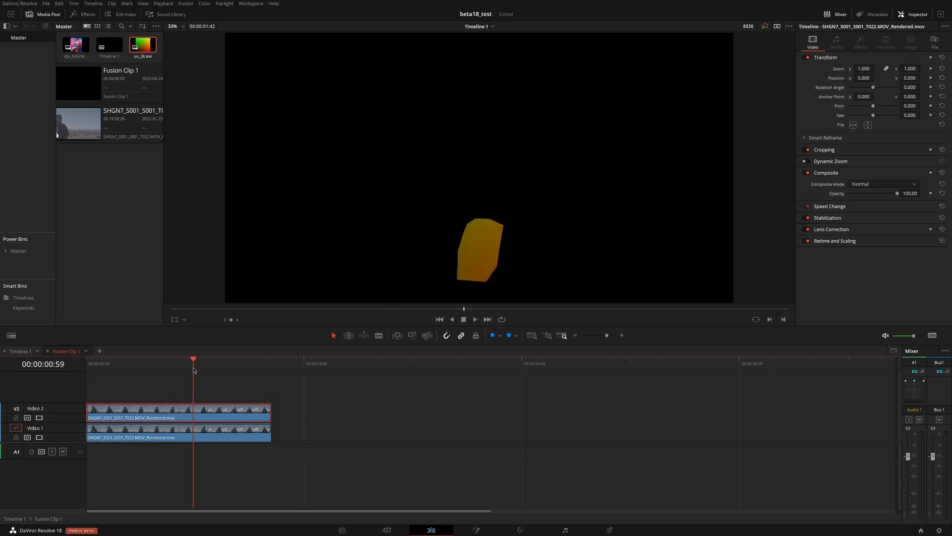
{"action": "left_click", "coordinate": [519, 530]}
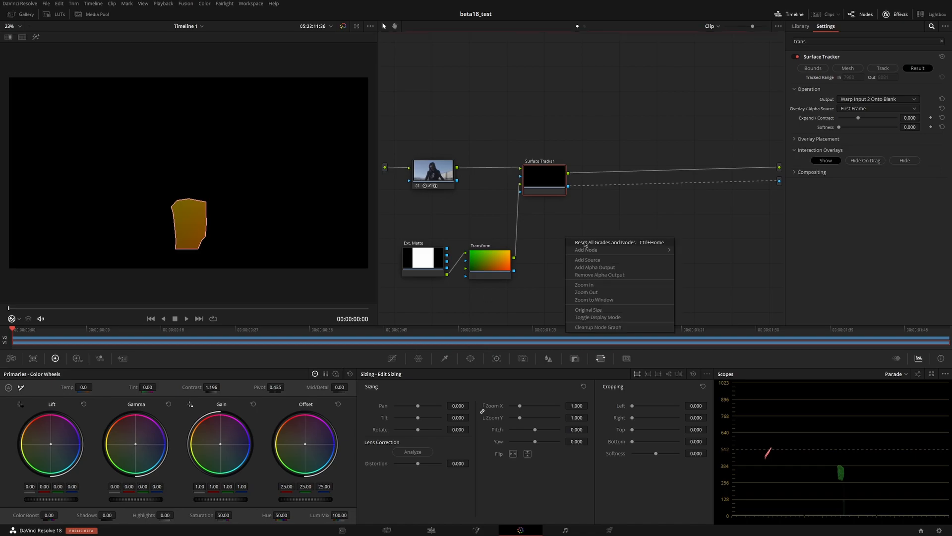
Inspect Fusion Clip 1's stacked layers, then return to Timeline 1.
{"action": "left_click", "coordinate": [431, 530]}
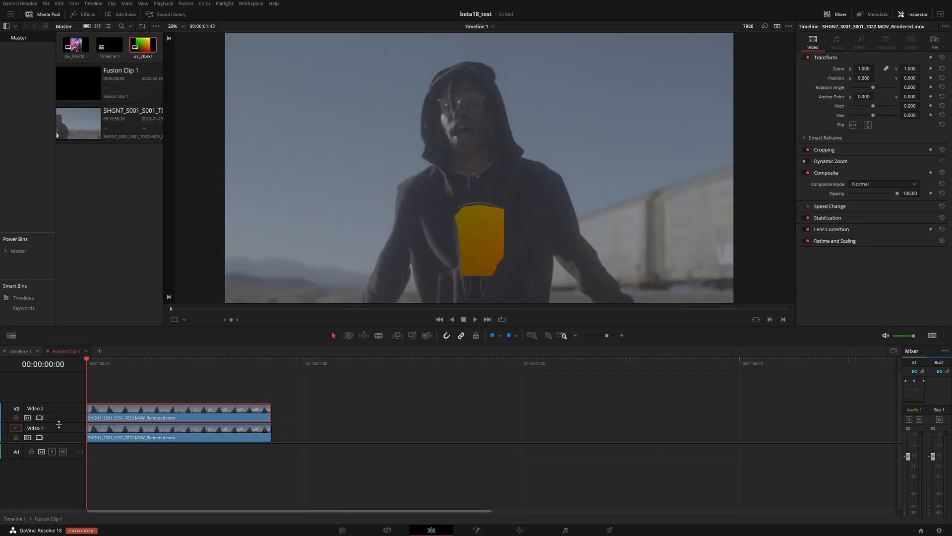
{"action": "left_click", "coordinate": [153, 358]}
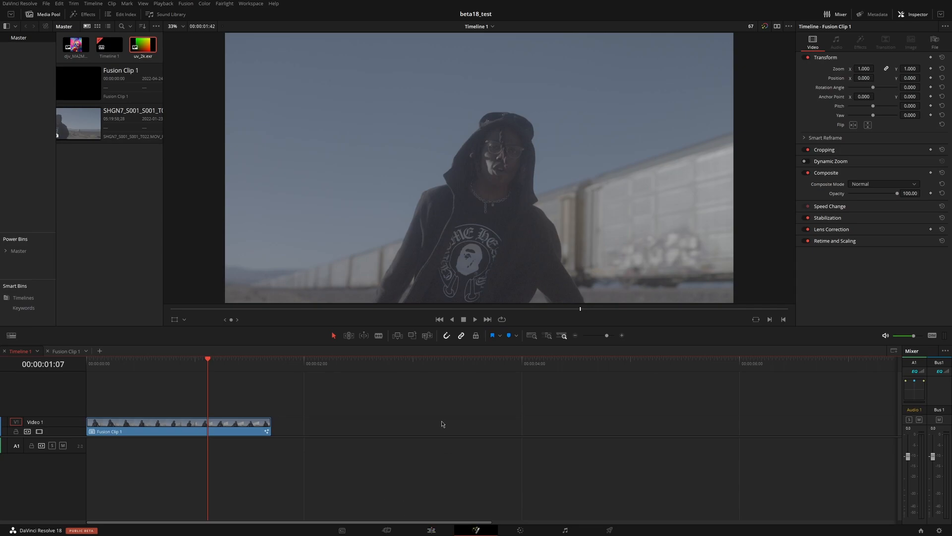
View MediaIn2, delete Merge1, and pick the skull artwork from the media list.
{"action": "left_click", "coordinate": [476, 530]}
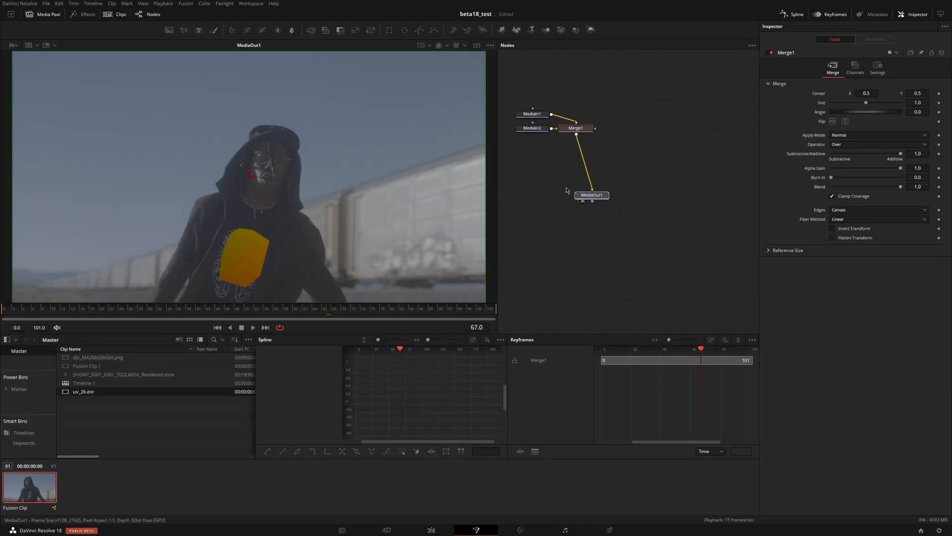
{"action": "left_click", "coordinate": [532, 113]}
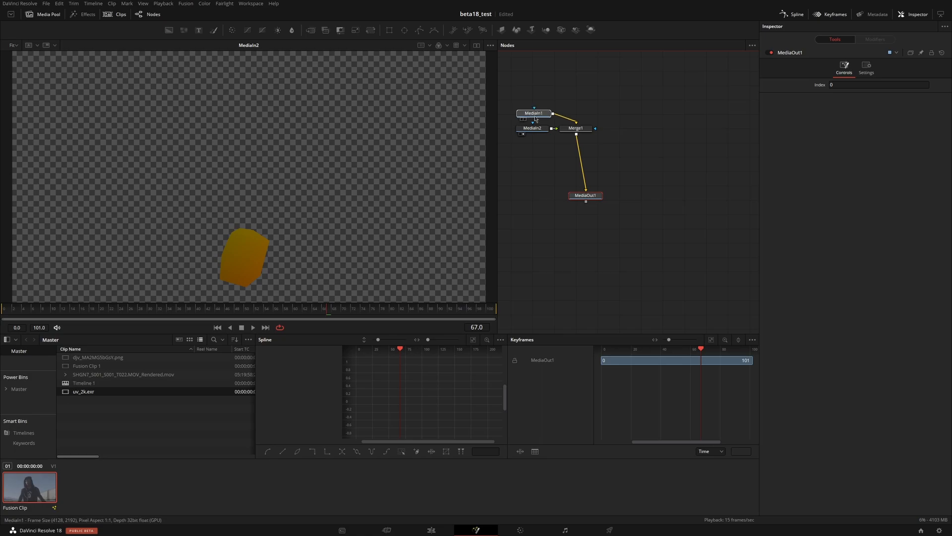
{"action": "left_click", "coordinate": [575, 128]}
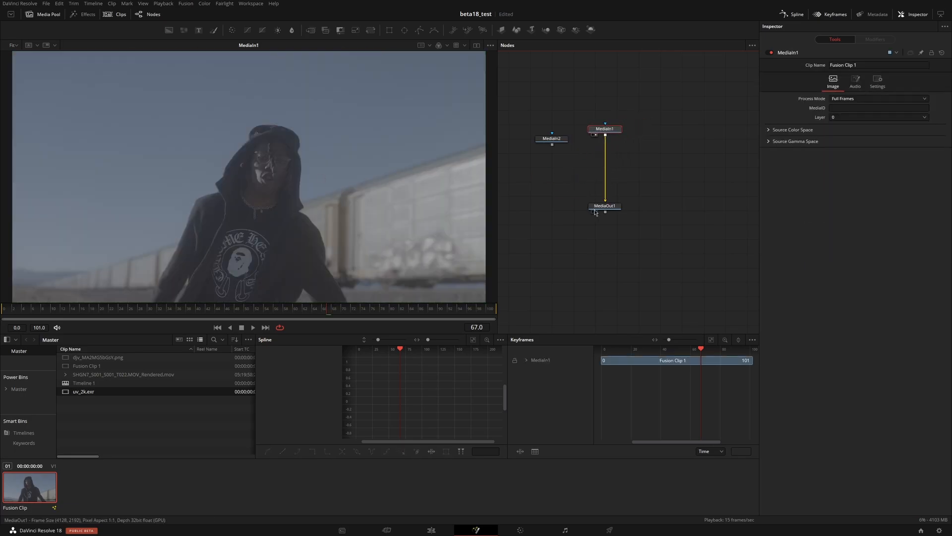
{"action": "left_click", "coordinate": [604, 207]}
{"action": "type", "text": "textur"}
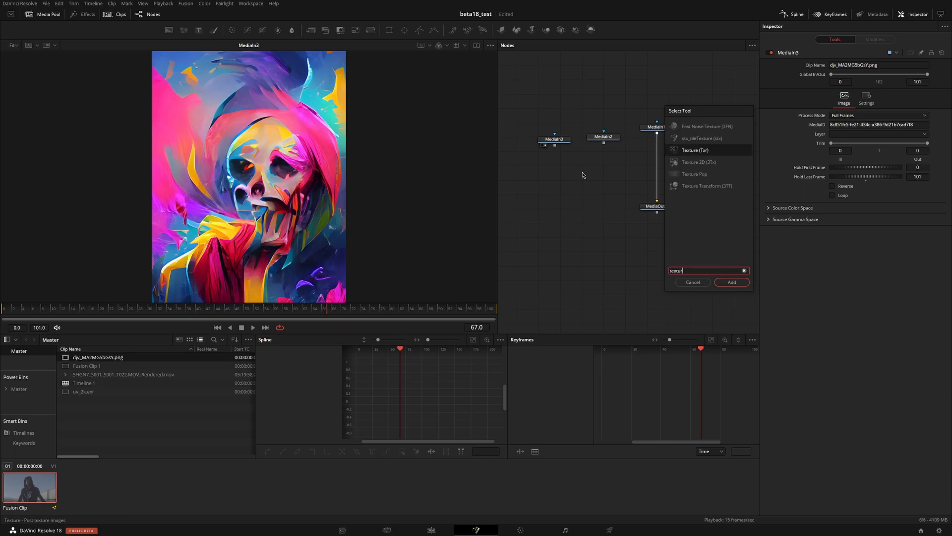
Add a Texture node fed by the skull artwork and tracked UV matte.
{"action": "left_click", "coordinate": [731, 282]}
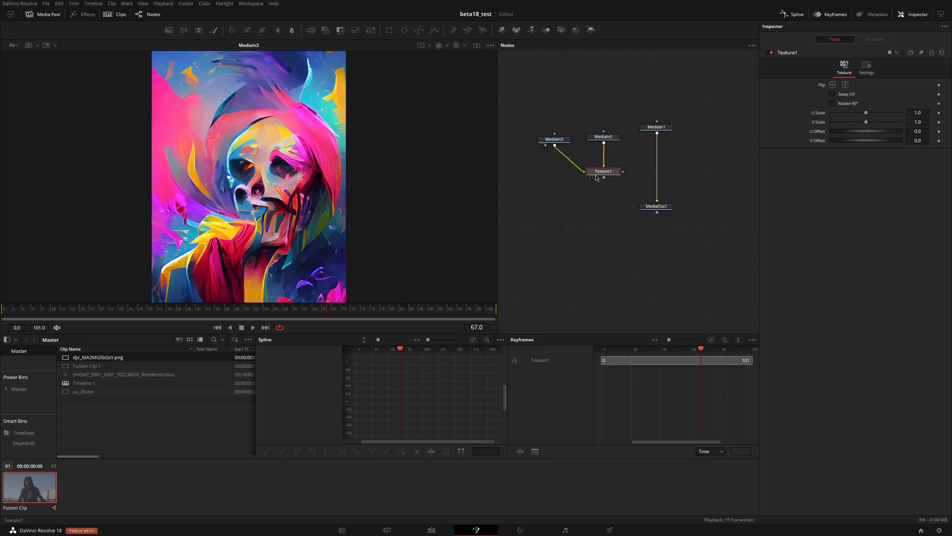
{"action": "mouse_move", "coordinate": [532, 176]}
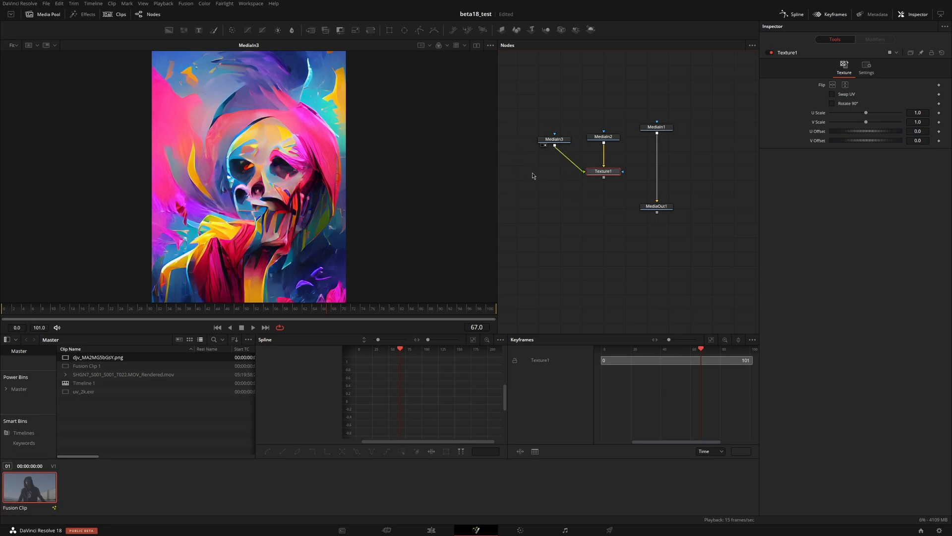
{"action": "mouse_move", "coordinate": [307, 182]}
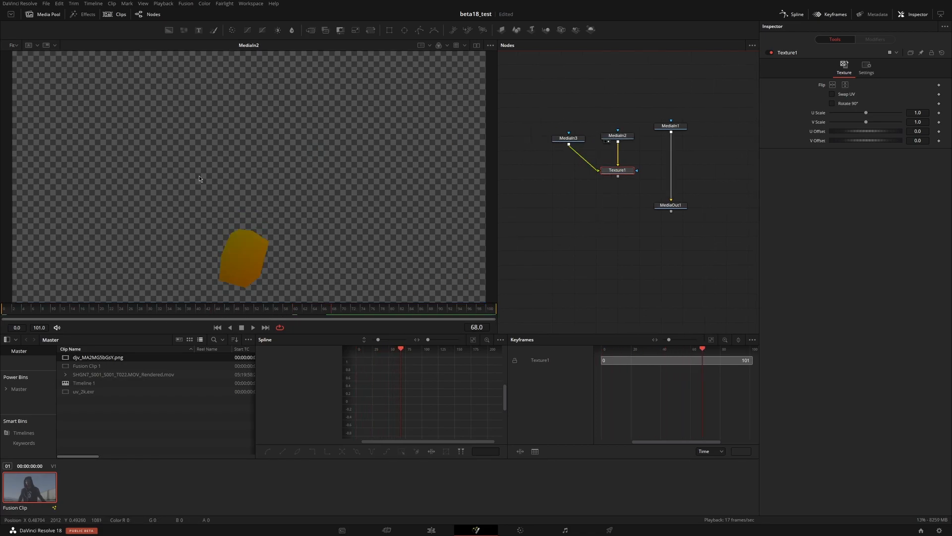
{"action": "mouse_move", "coordinate": [243, 246]}
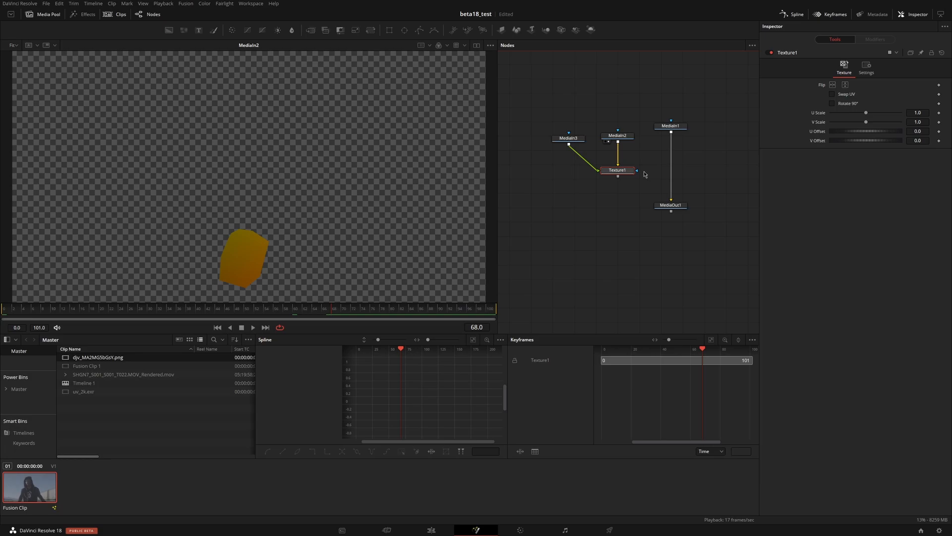
{"action": "mouse_move", "coordinate": [239, 268]}
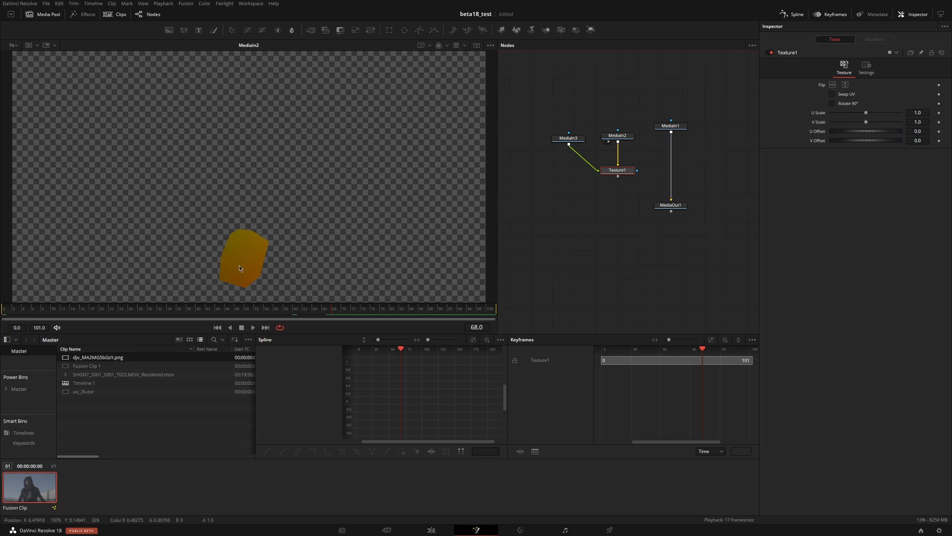
{"action": "left_click", "coordinate": [617, 170]}
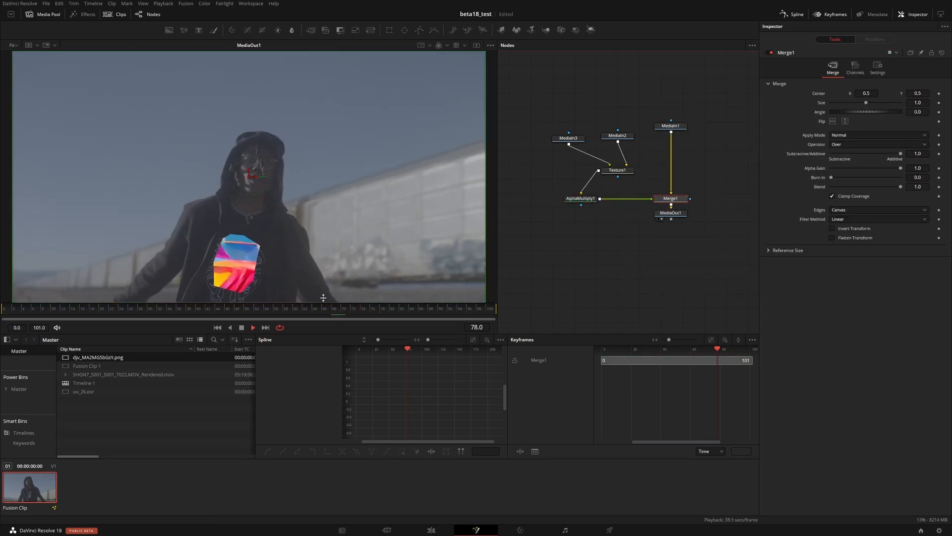
View the merged artwork on the hoodie and select the Texture node.
{"action": "left_click", "coordinate": [579, 166]}
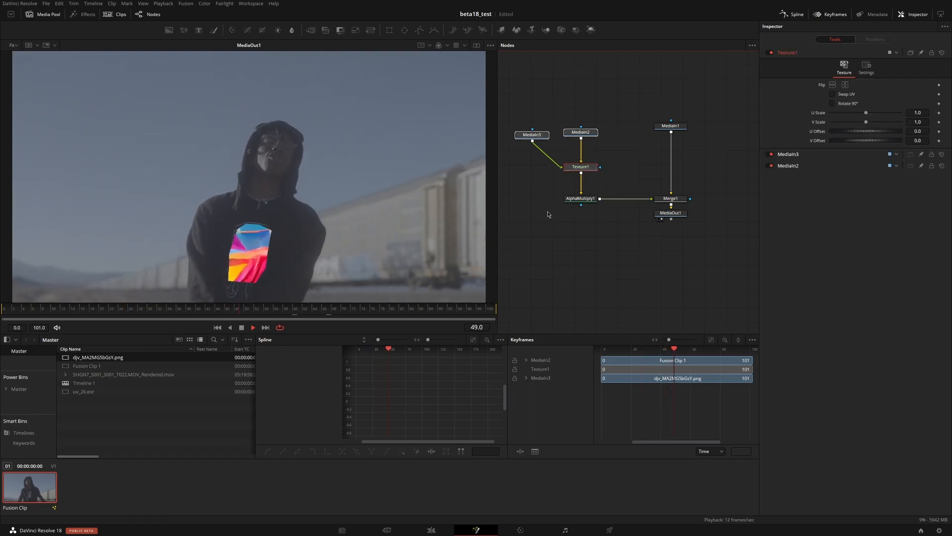
{"action": "left_click", "coordinate": [531, 134]}
{"action": "type", "text": "tra"}
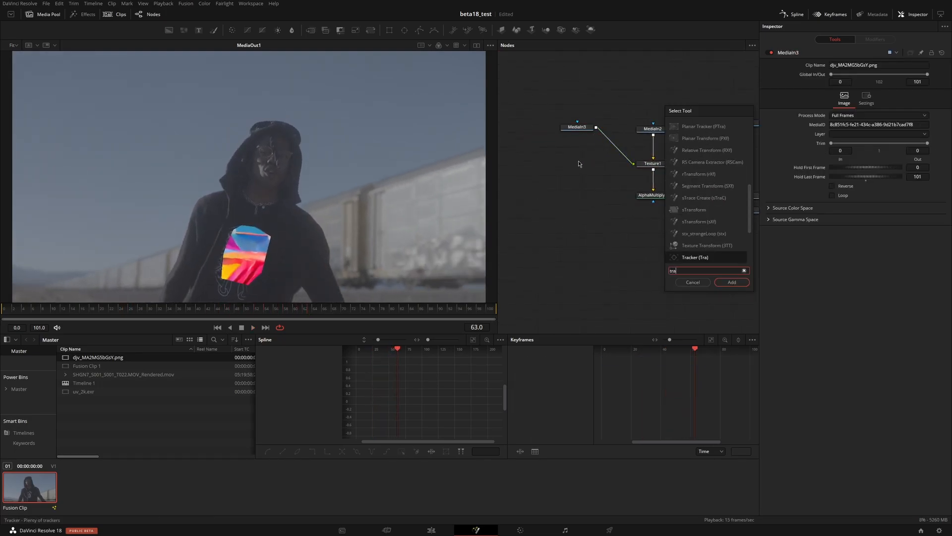
Add a Transform node before Texture1 and shrink and shift the skull.
{"action": "left_click", "coordinate": [731, 282]}
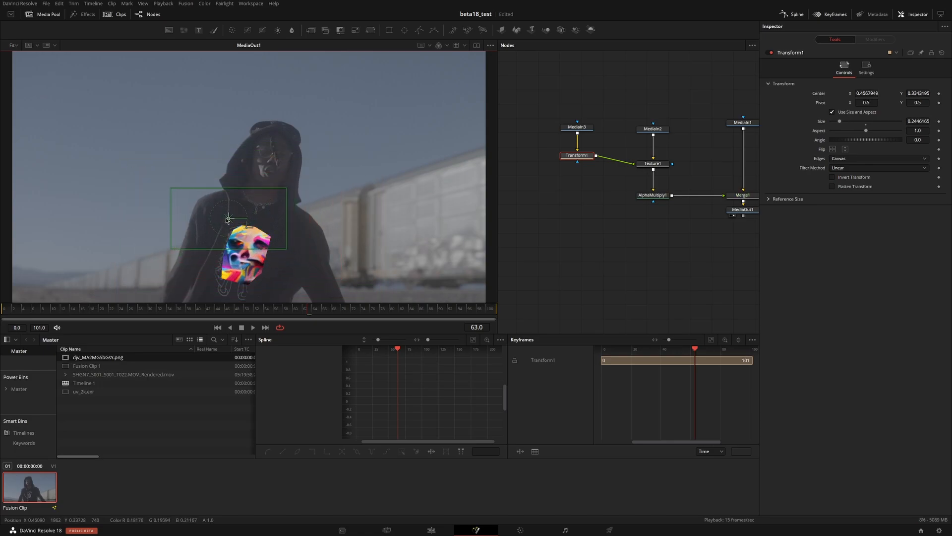
{"action": "left_click_drag", "start_coordinate": [228, 218], "coordinate": [227, 218]}
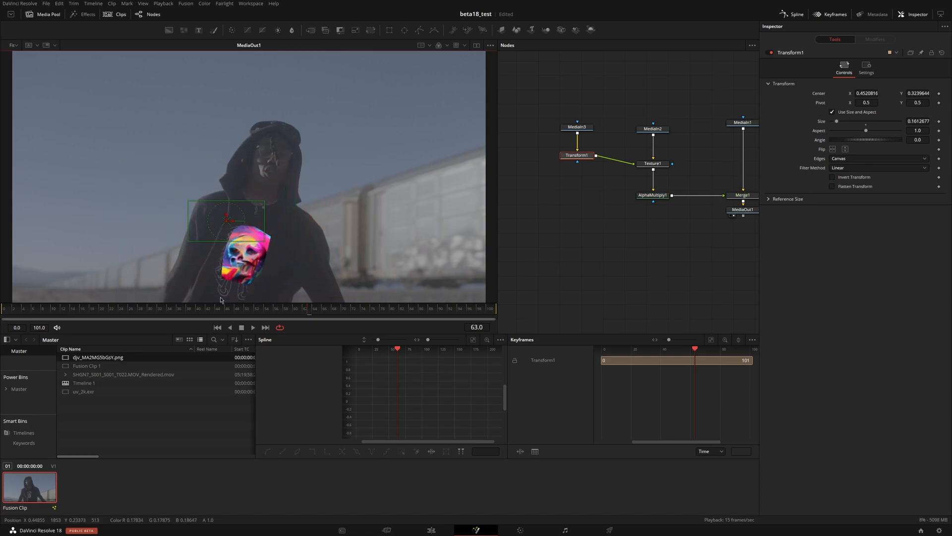